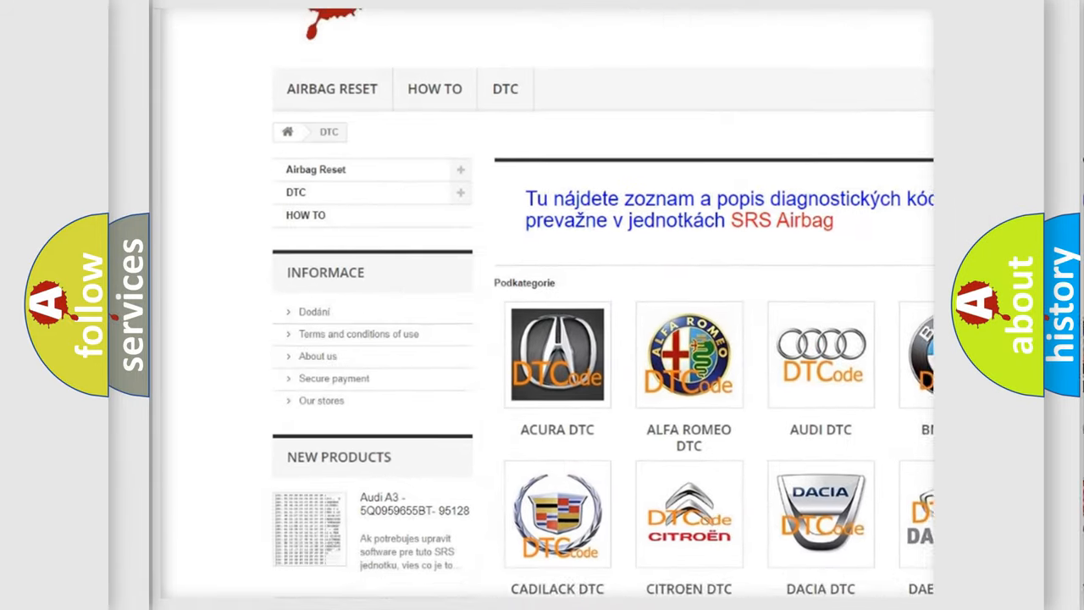
{"action": "scroll", "scroll_direction": "down", "scroll_amount": 3}
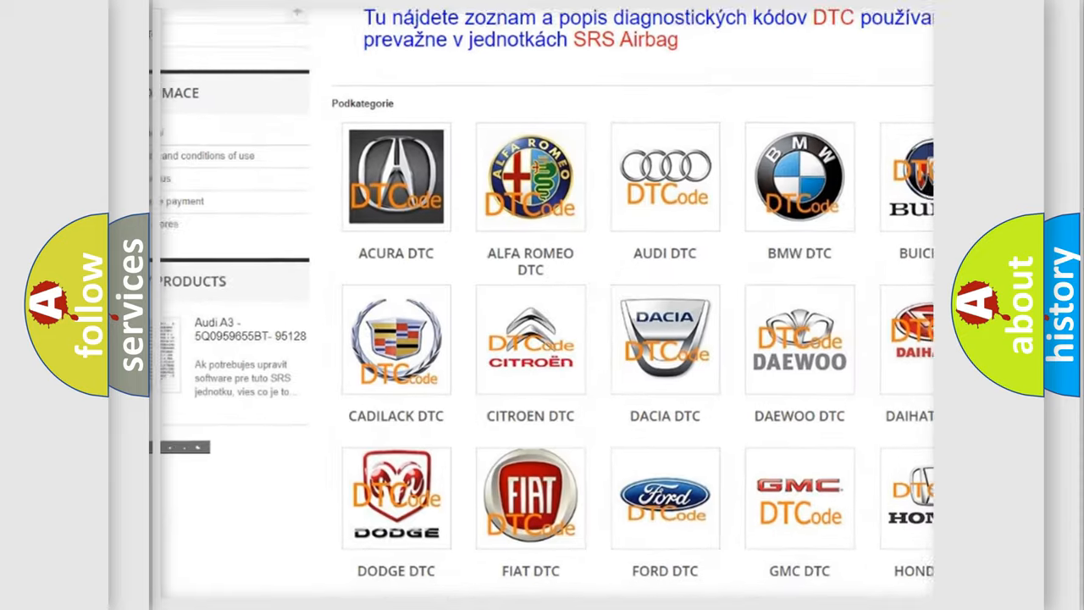
{"action": "scroll", "scroll_direction": "down", "scroll_amount": 3}
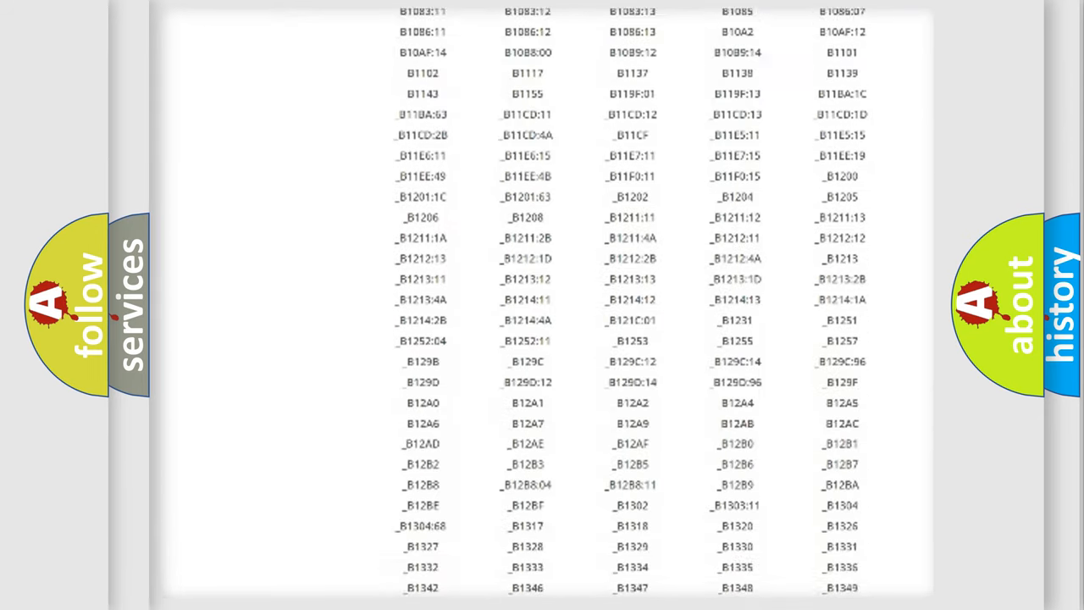
{"action": "scroll", "scroll_direction": "down", "scroll_amount": 3}
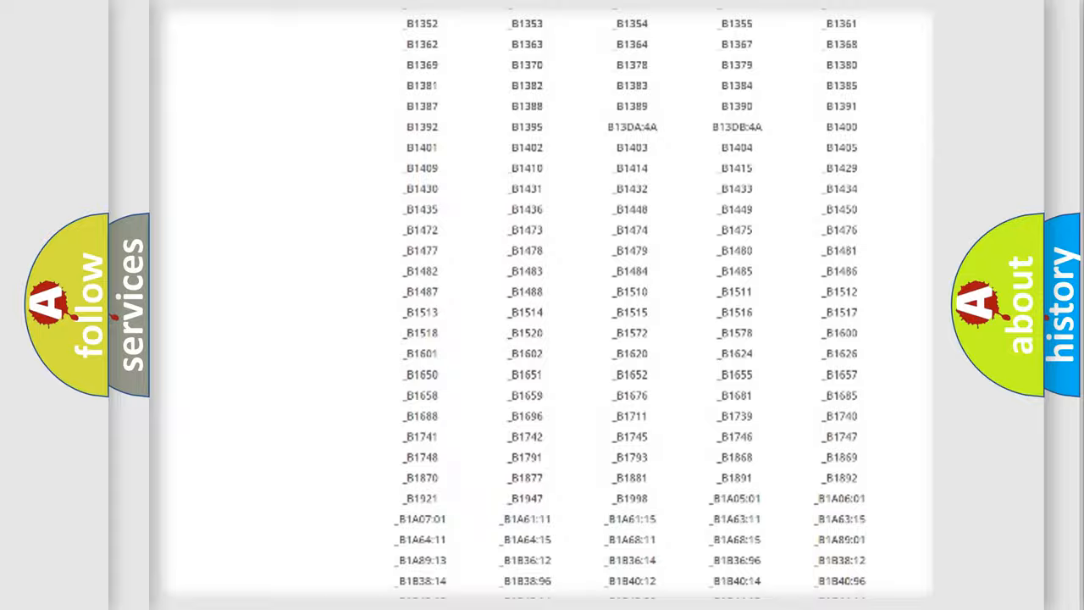